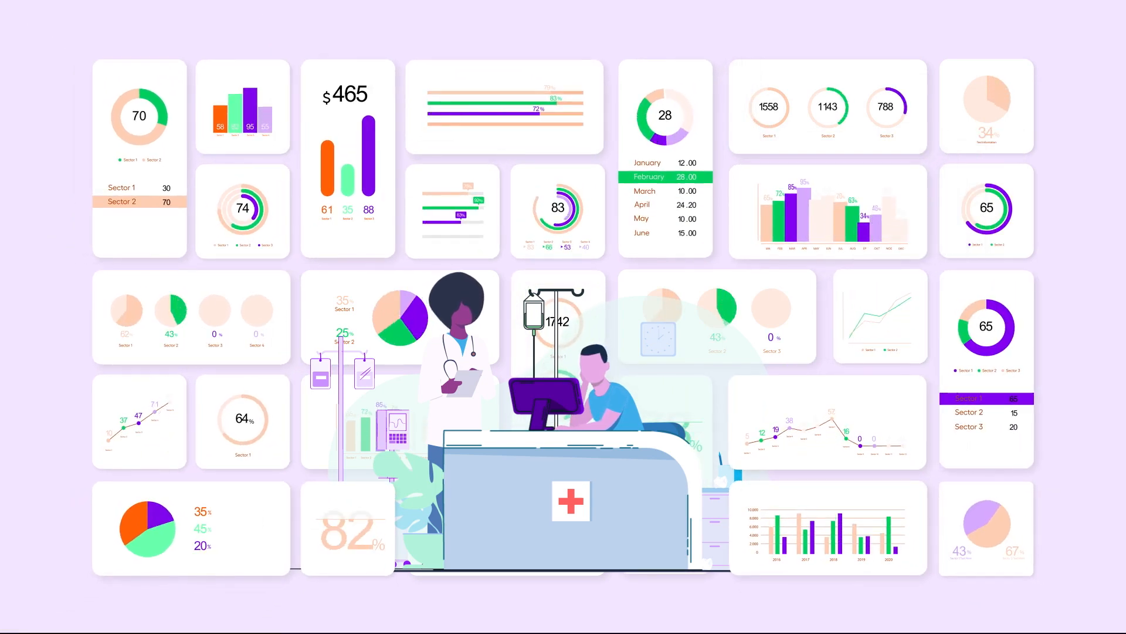
scroll("down", 3)
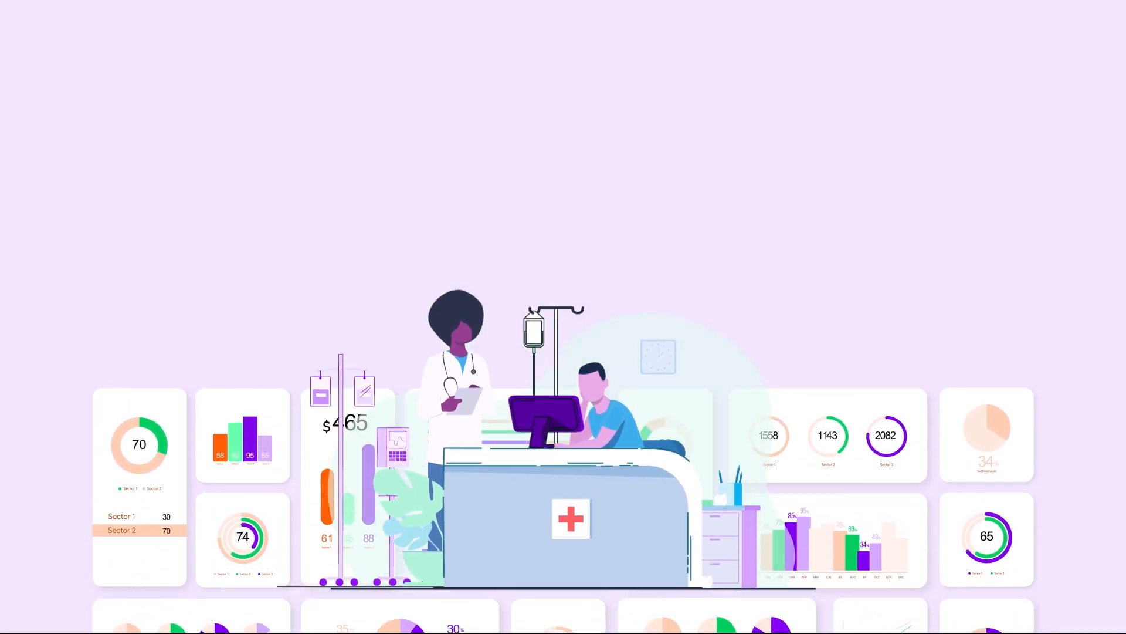